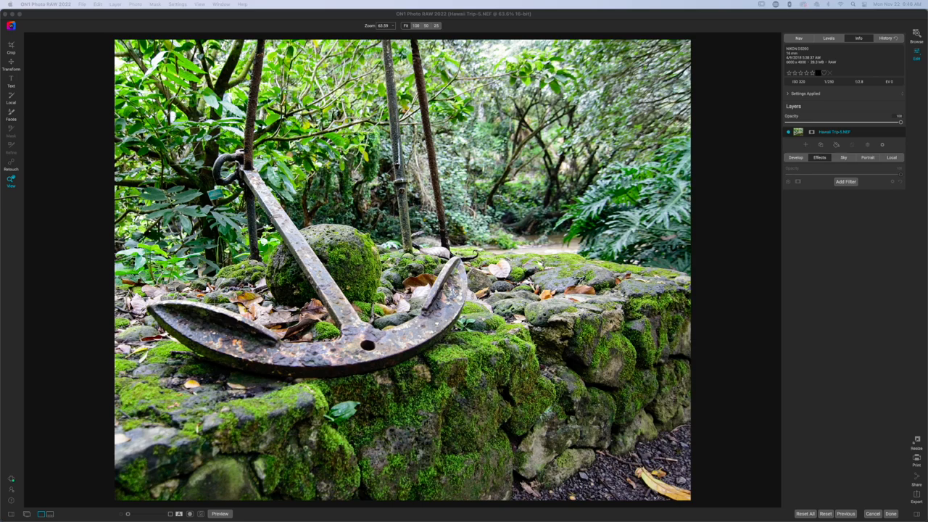
mouse_move(733, 256)
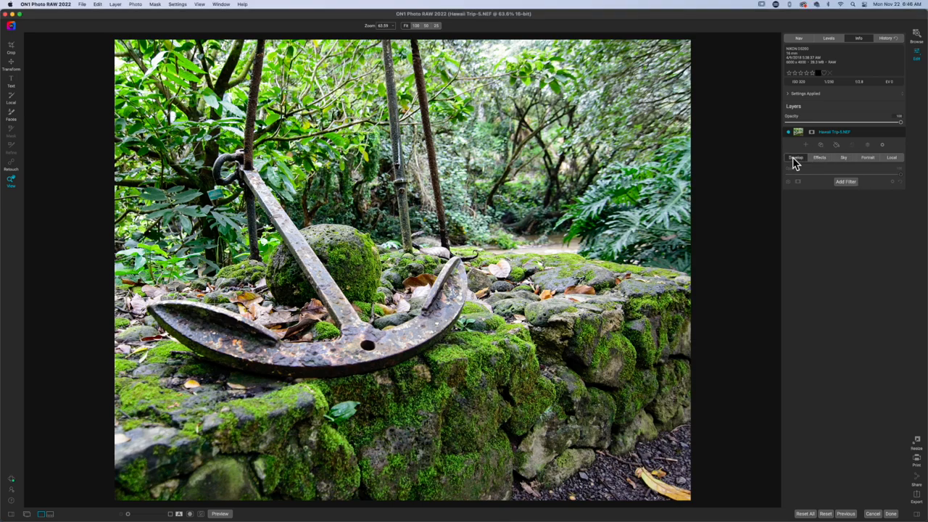
Add a Tone Enhancer filter to the effects stack and increase its Detail
left_click(798, 157)
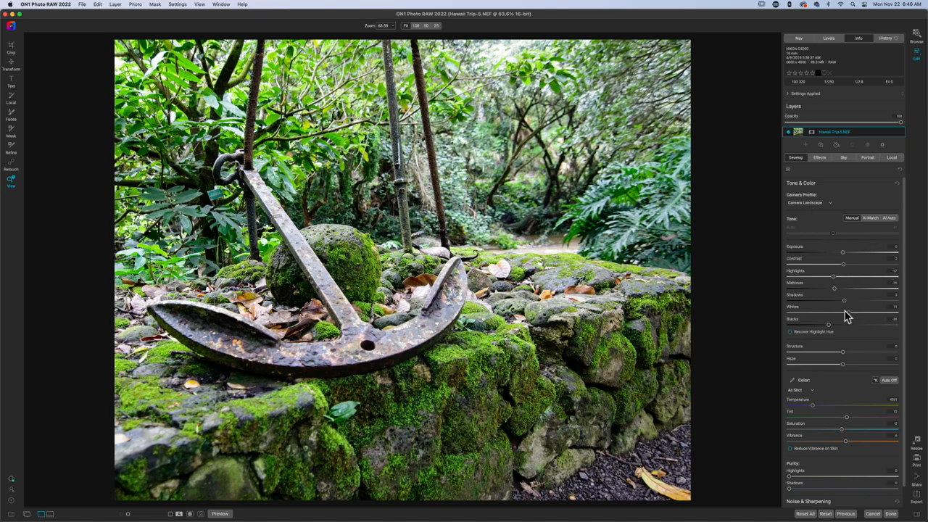
mouse_move(834, 177)
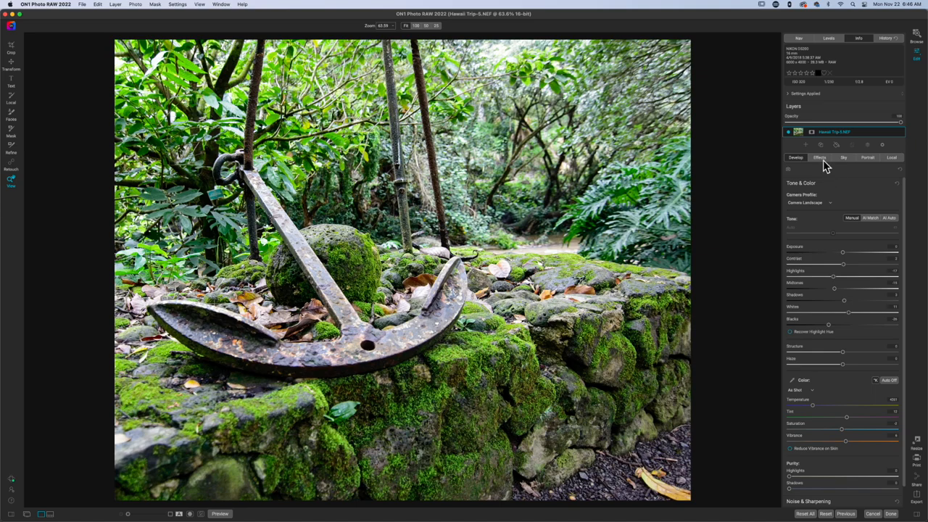
left_click(821, 157)
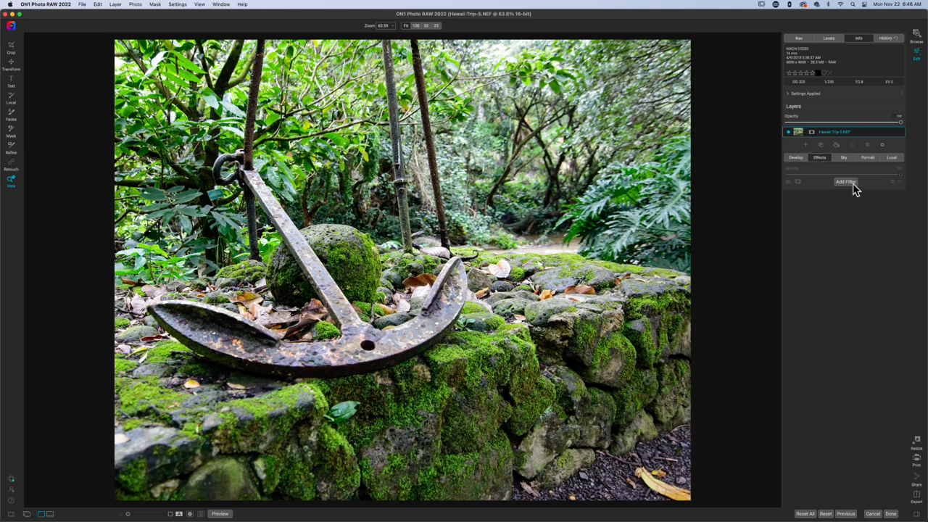
left_click(845, 181)
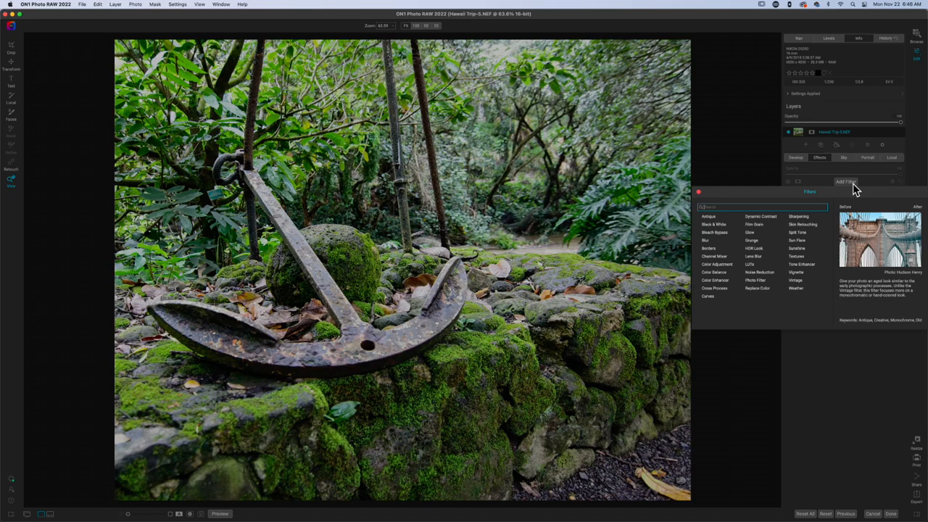
mouse_move(799, 265)
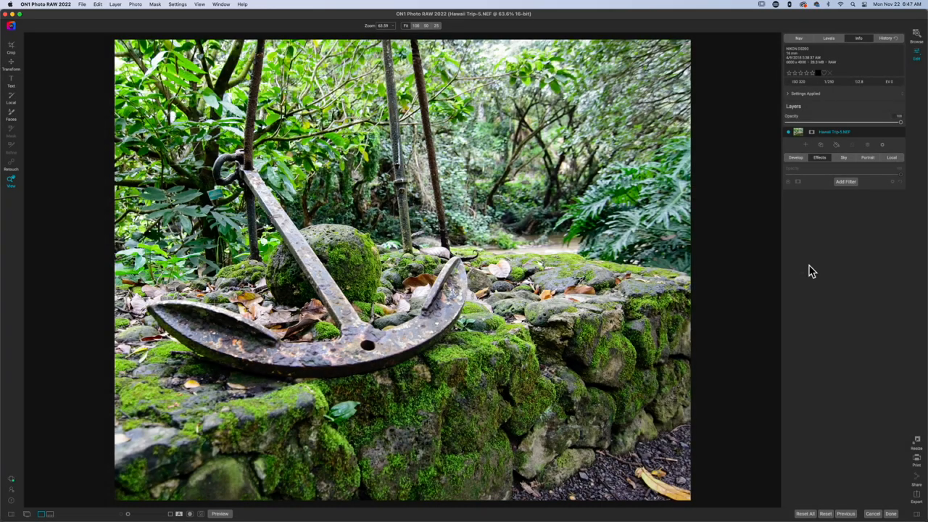
left_click(845, 181)
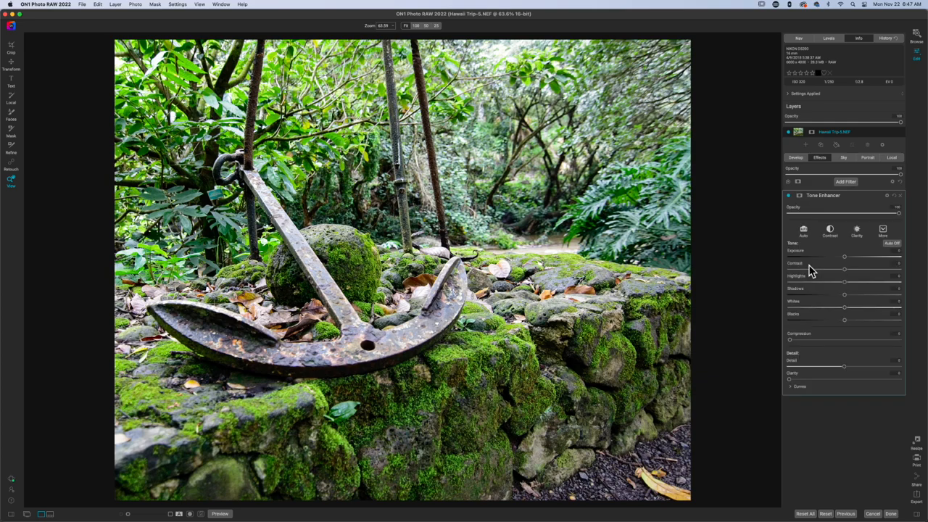
mouse_move(826, 269)
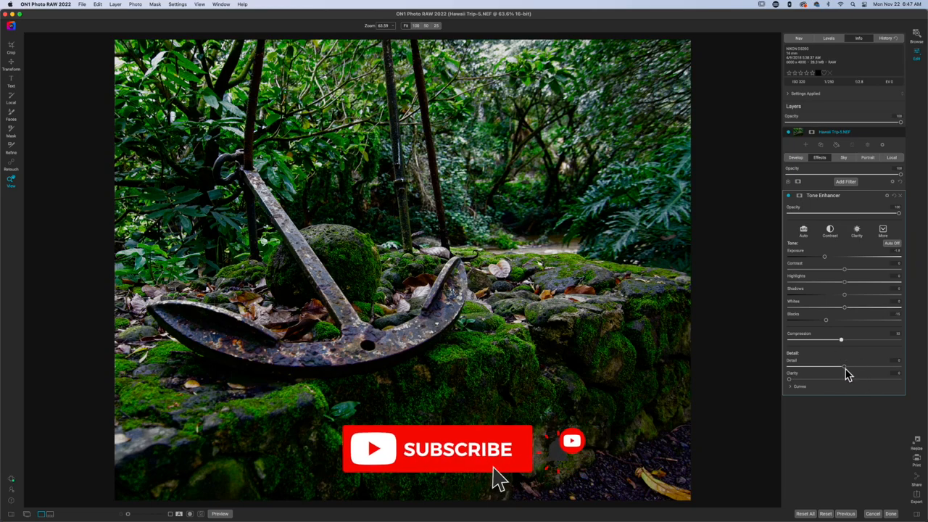
left_click_drag(845, 366, 862, 366)
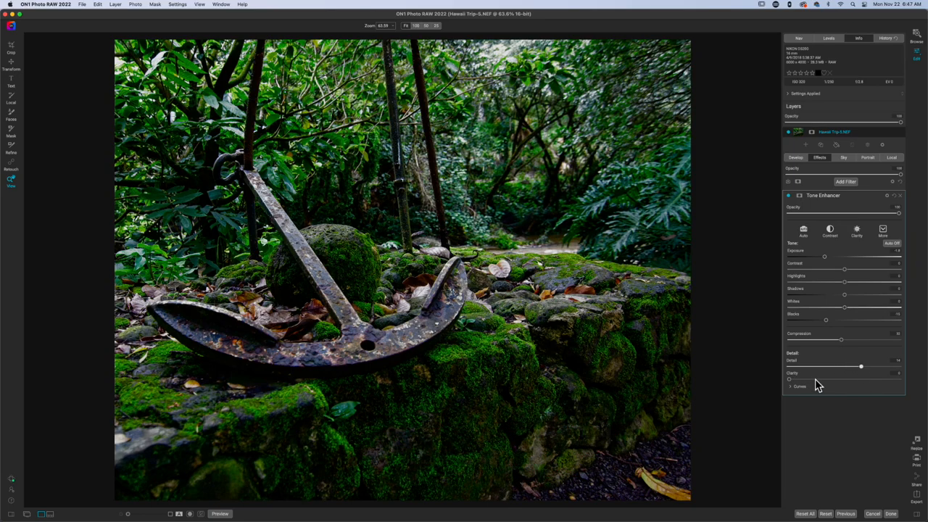
left_click_drag(789, 379, 820, 379)
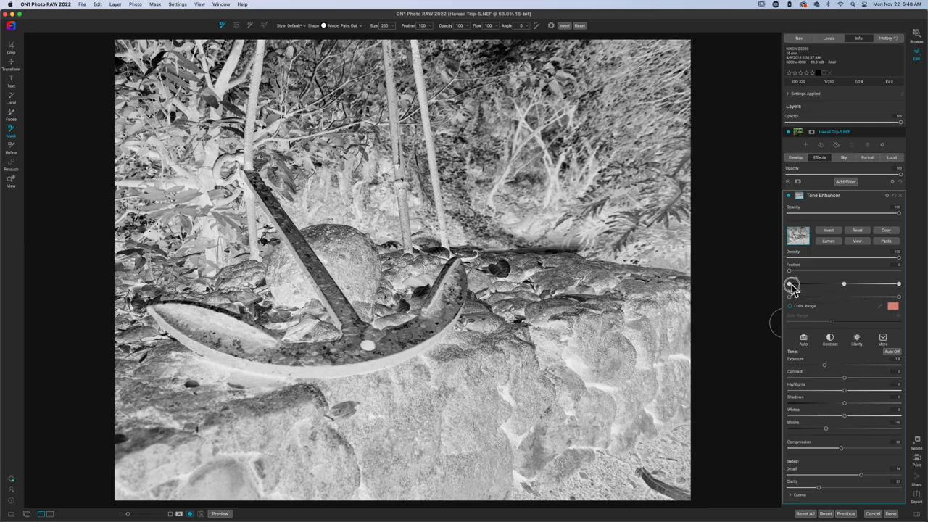
Raise the mask Levels black point, shift the midpoint darker, and pull in the white point
left_click_drag(793, 284, 812, 284)
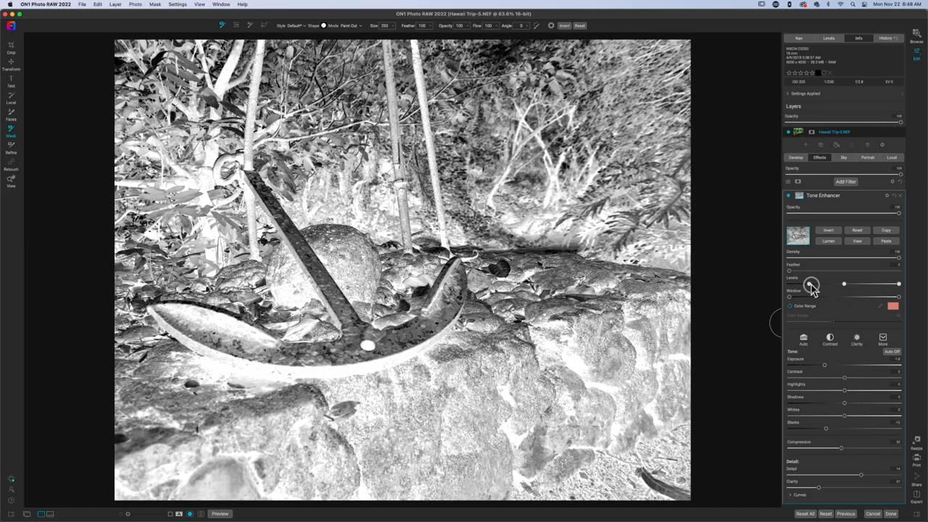
left_click_drag(812, 283, 818, 284)
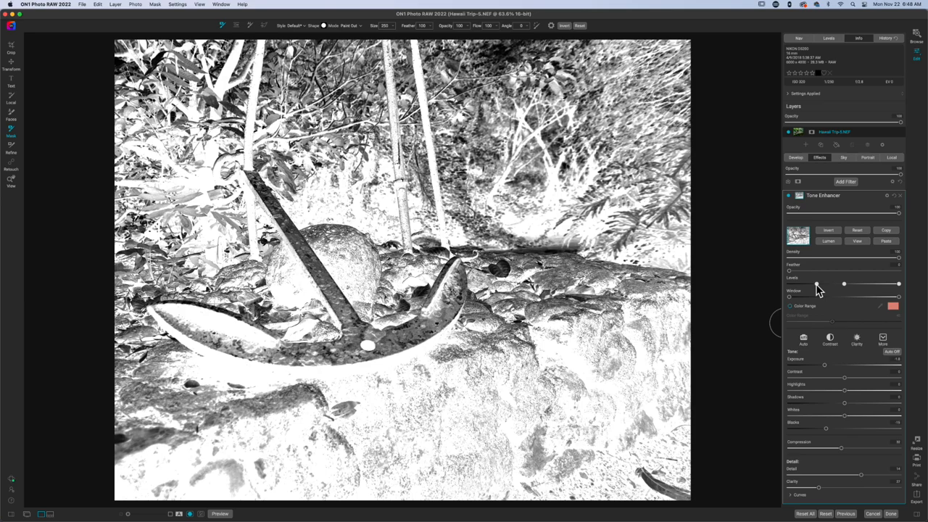
left_click_drag(817, 284, 822, 283)
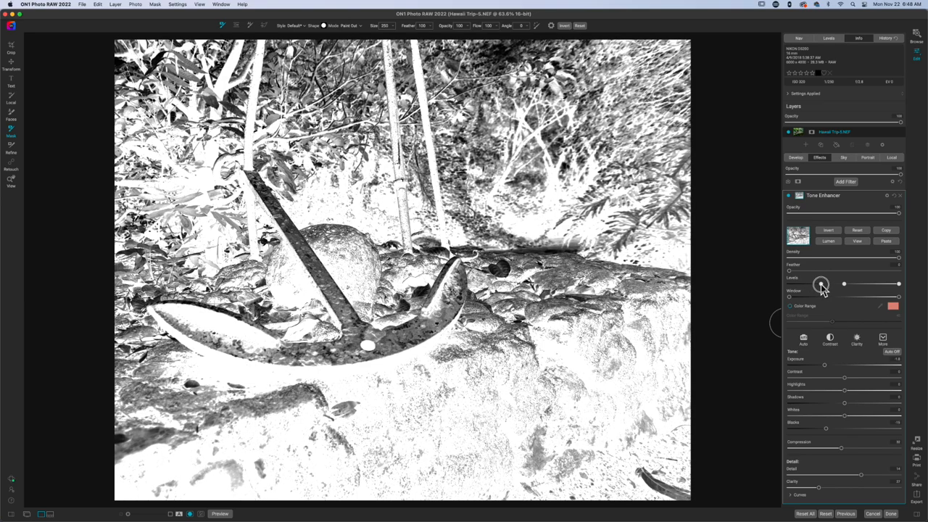
left_click_drag(819, 284, 842, 284)
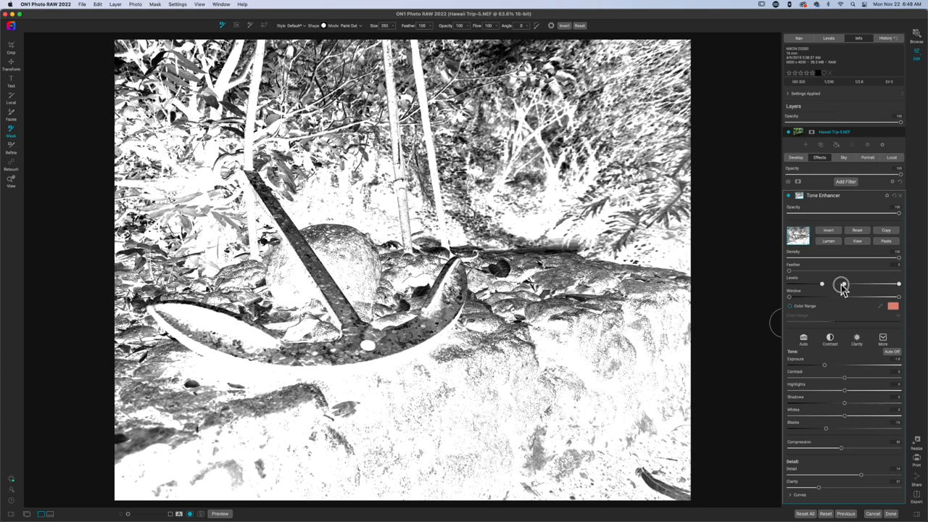
left_click_drag(841, 284, 833, 284)
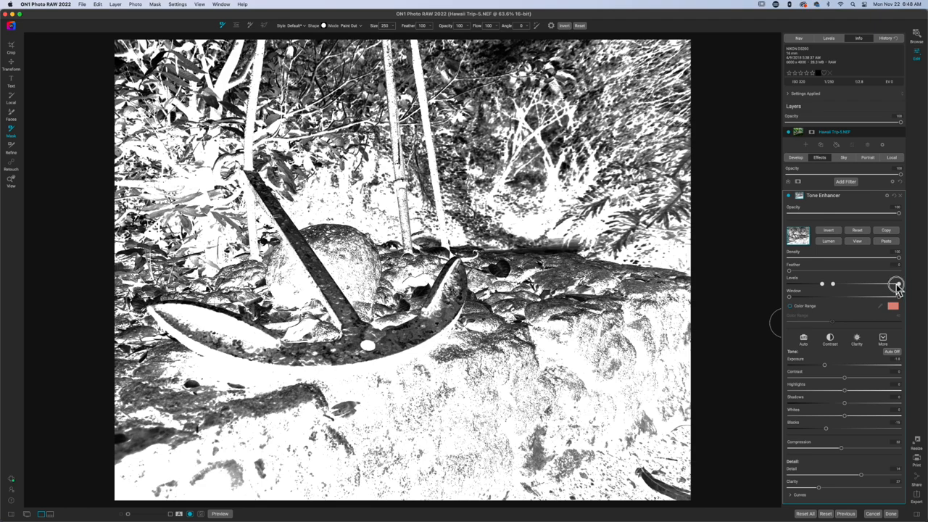
left_click_drag(898, 284, 884, 285)
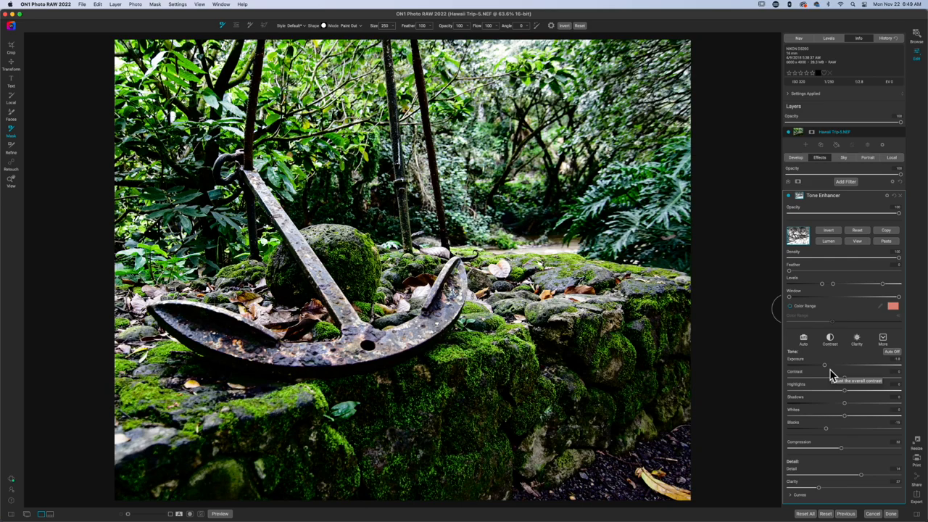
mouse_move(850, 290)
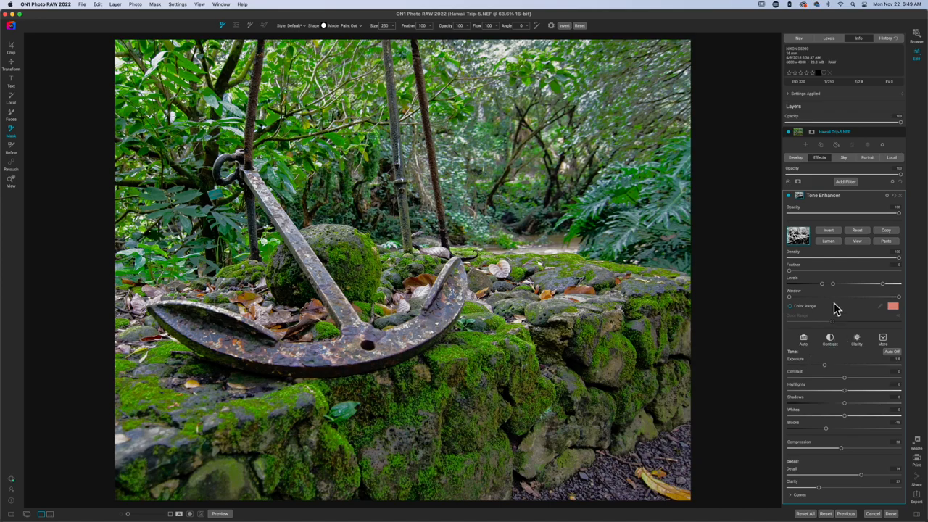
mouse_move(798, 287)
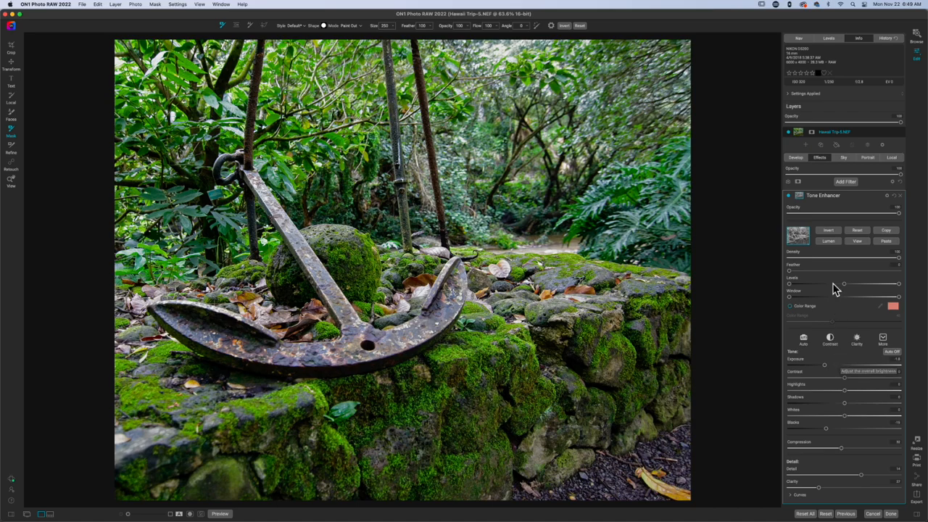
mouse_move(819, 386)
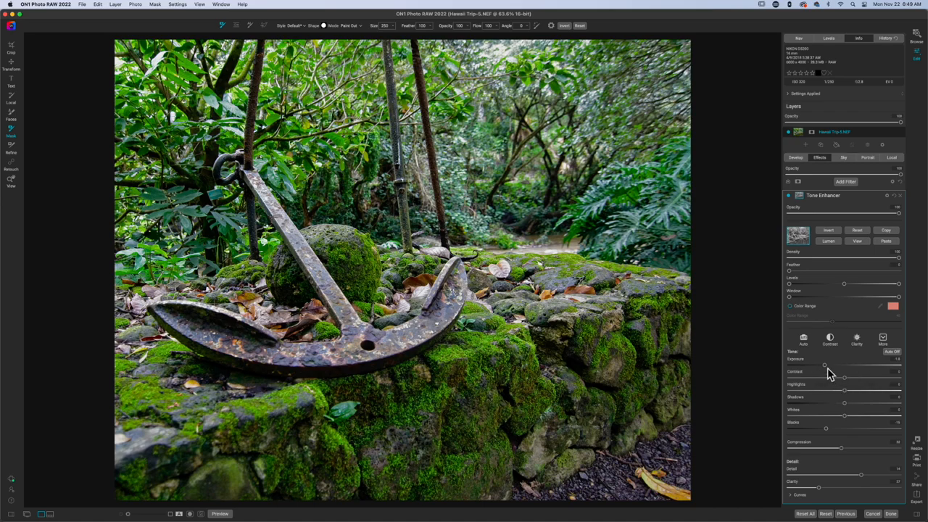
Raise the Tone Enhancer Exposure to a positive value of about 1.1
left_click_drag(824, 365, 833, 365)
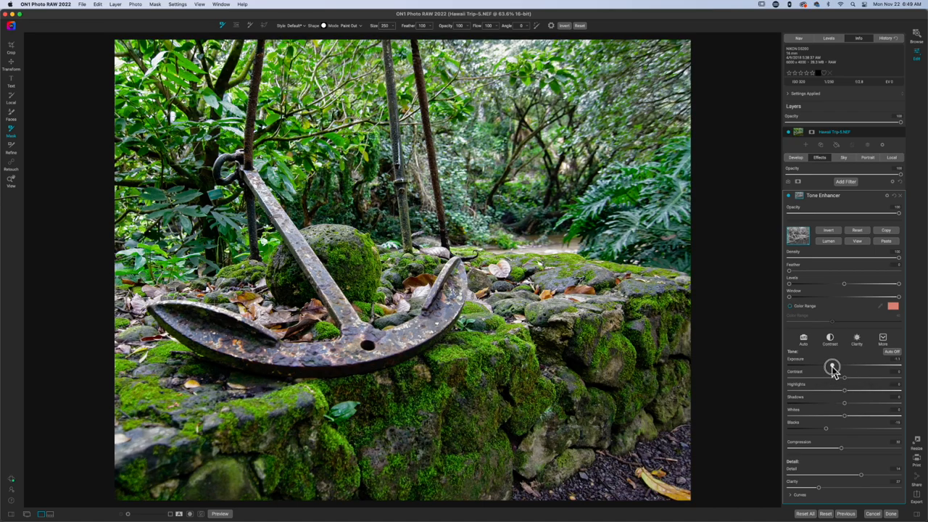
left_click_drag(834, 366, 834, 367)
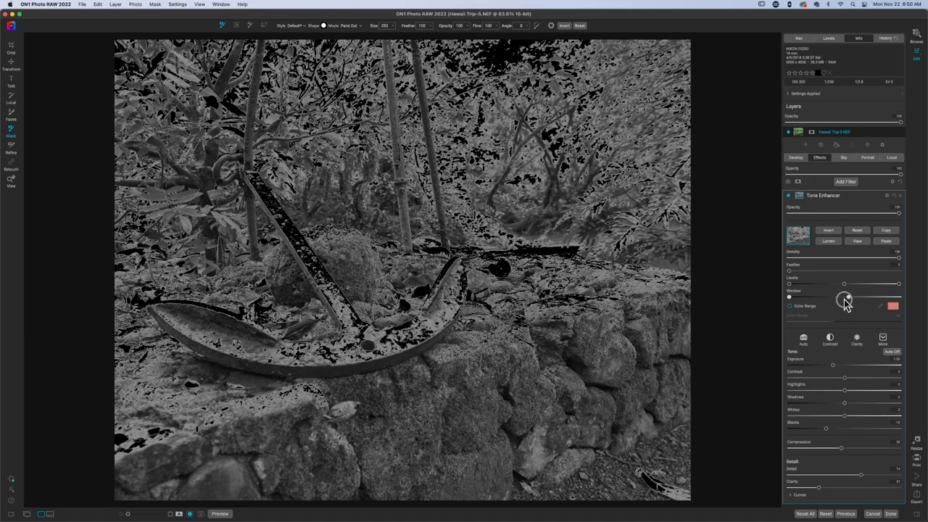
Pull the mask Window slider's right handle left to narrow the tone range
left_click_drag(845, 299, 834, 299)
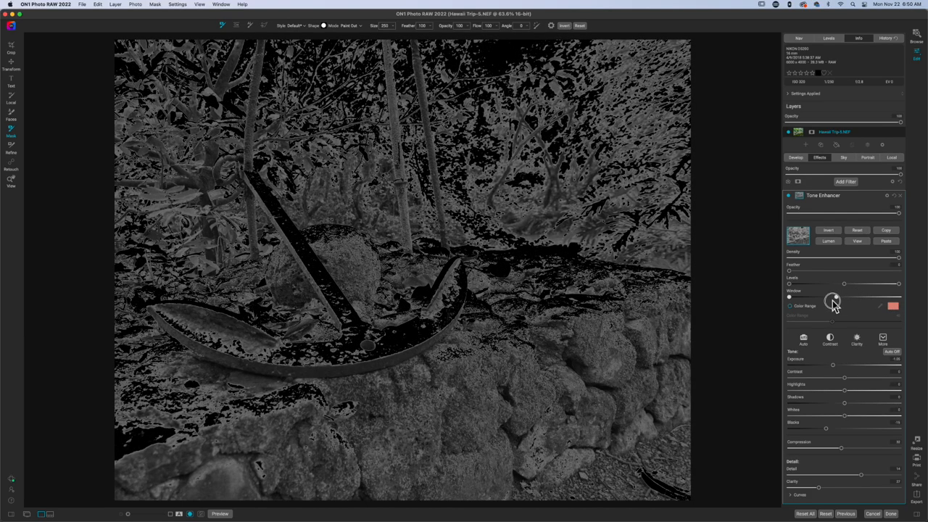
left_click_drag(834, 298, 830, 297)
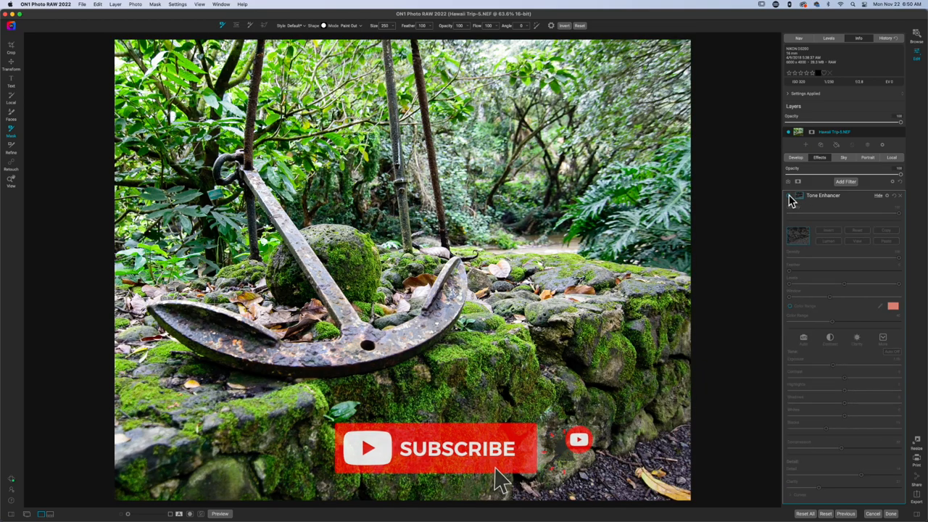
Hide the Tone Enhancer to compare the photo without it
left_click(789, 200)
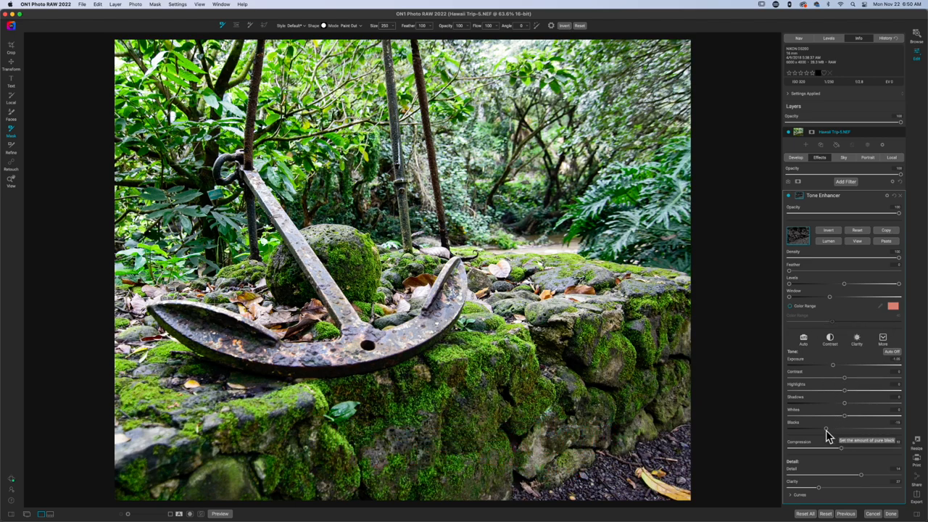
mouse_move(824, 405)
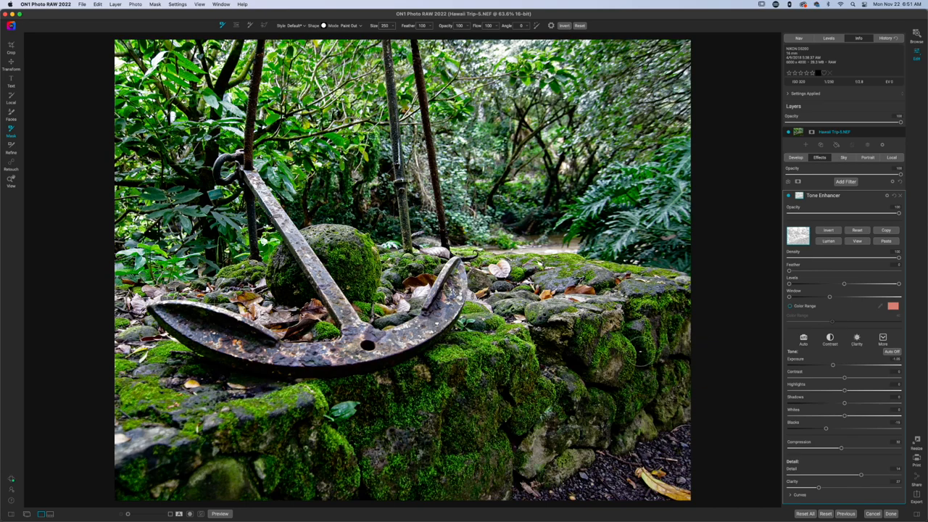
mouse_move(733, 335)
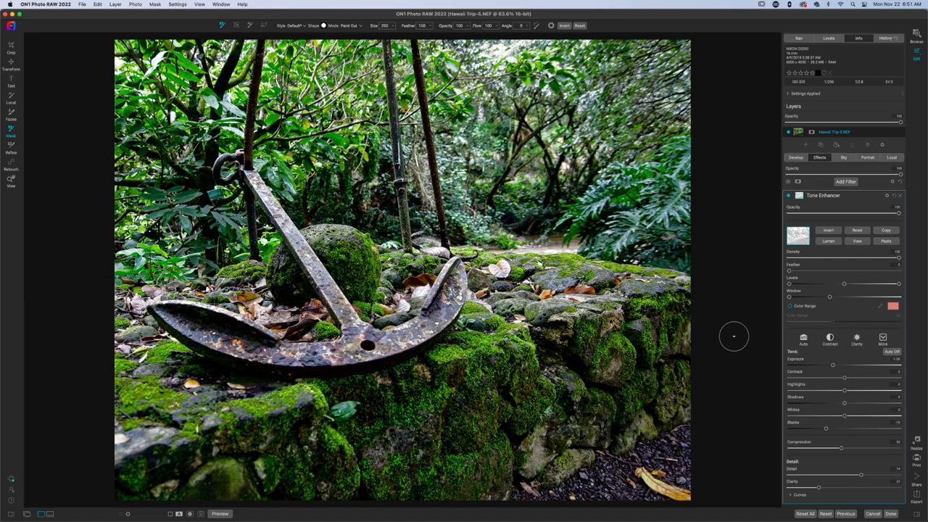
mouse_move(738, 343)
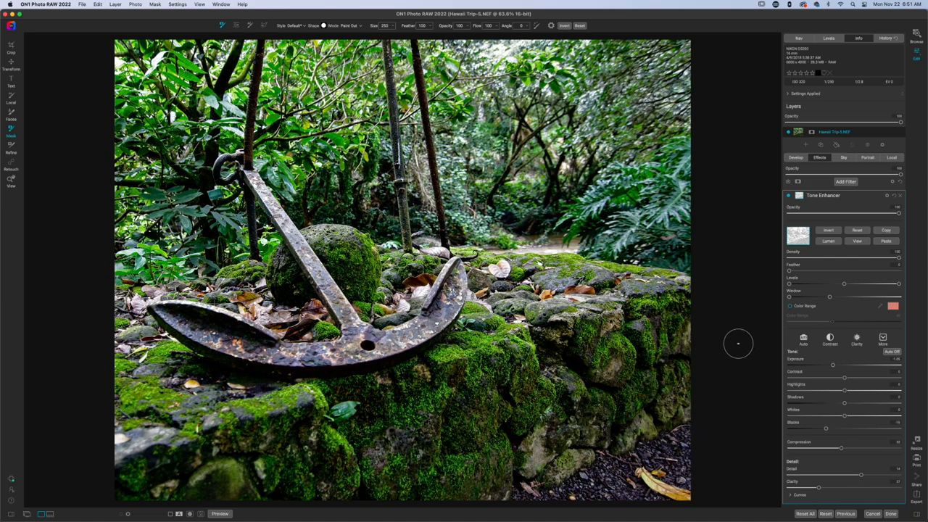
mouse_move(852, 268)
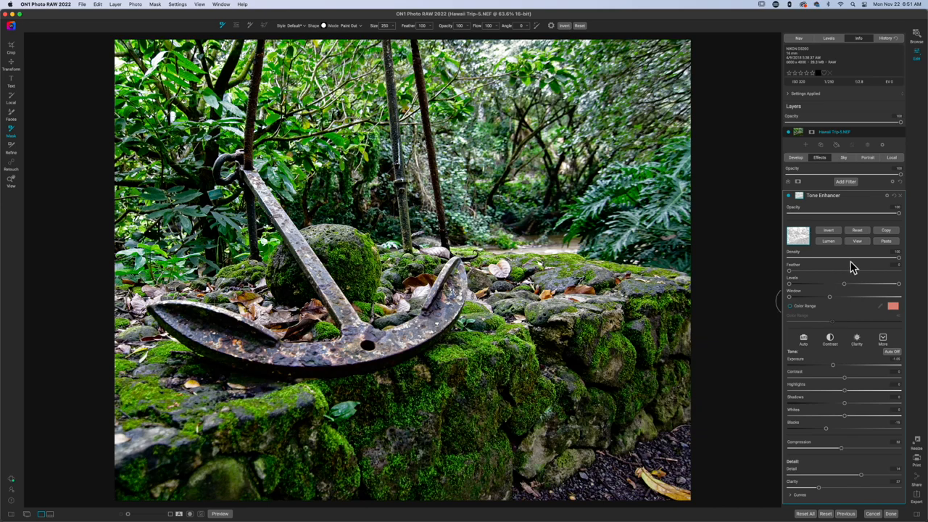
mouse_move(855, 206)
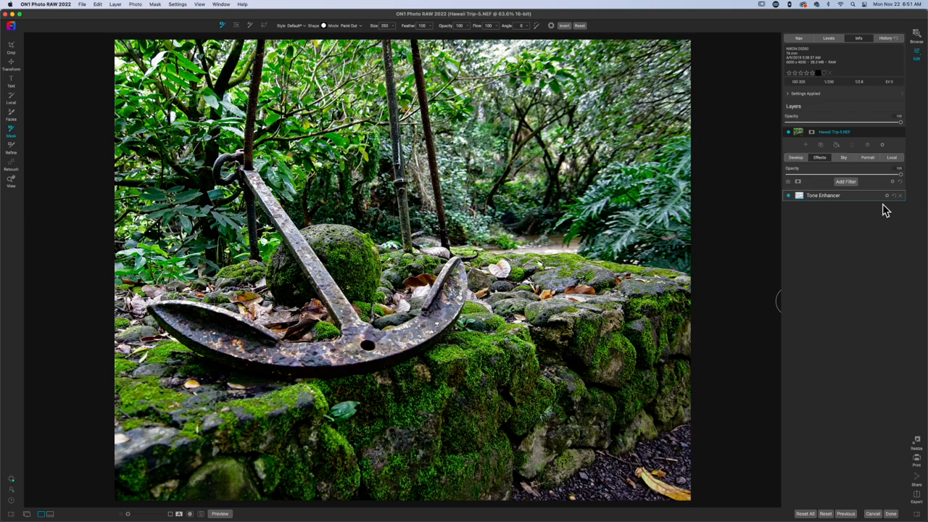
mouse_move(874, 200)
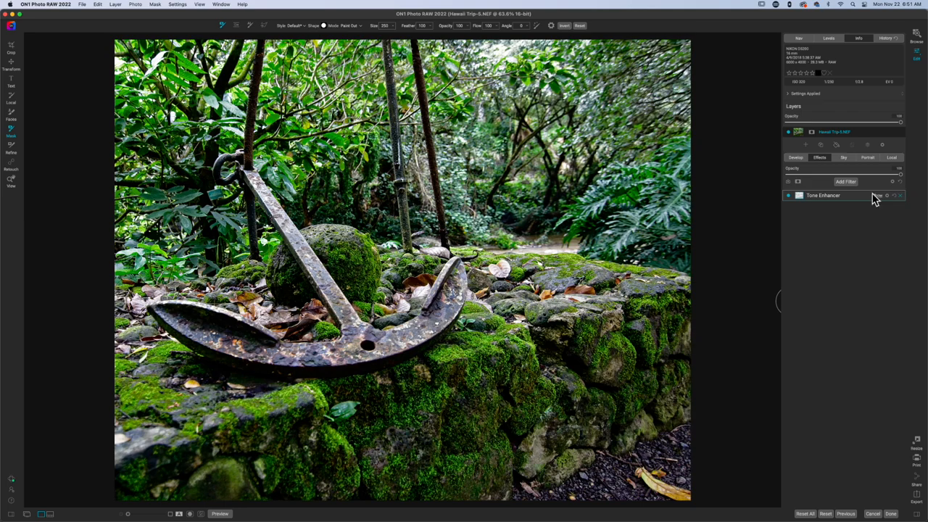
Add a Split Tone filter from the Filters browser
left_click(846, 181)
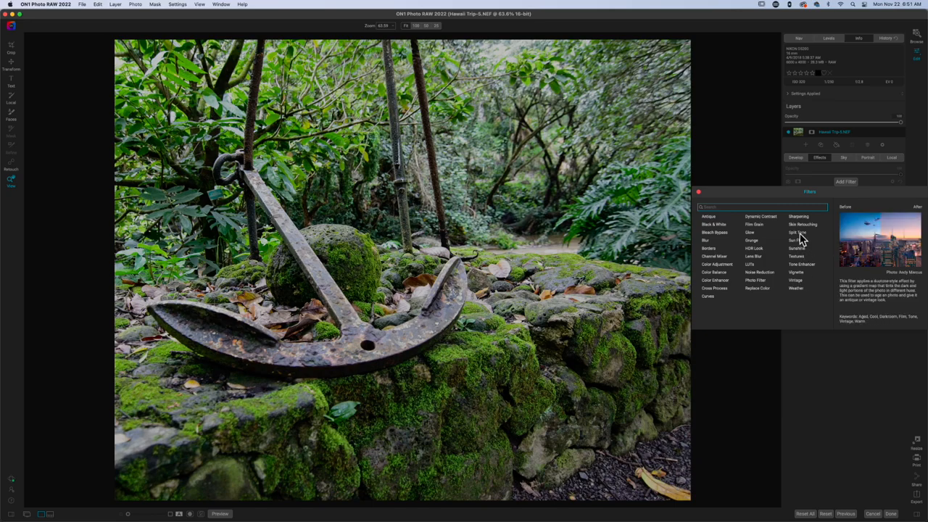
left_click(796, 233)
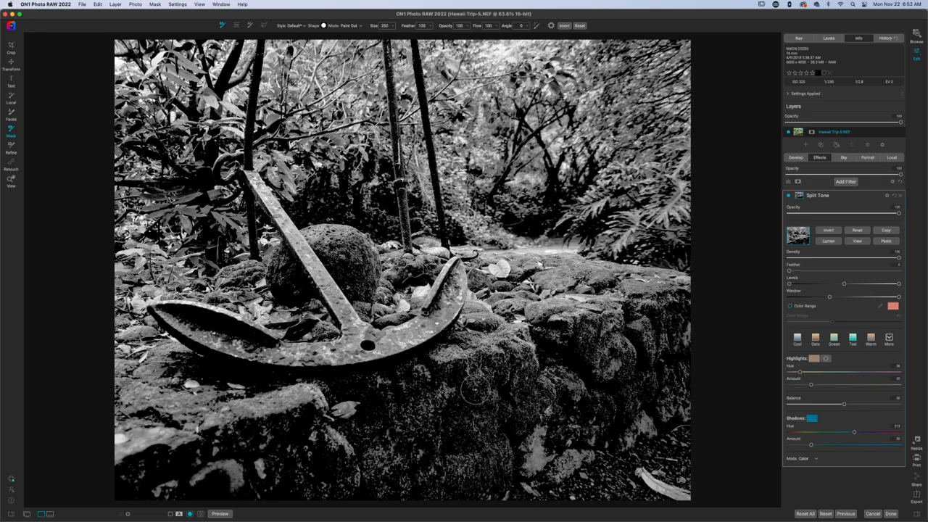
mouse_move(771, 212)
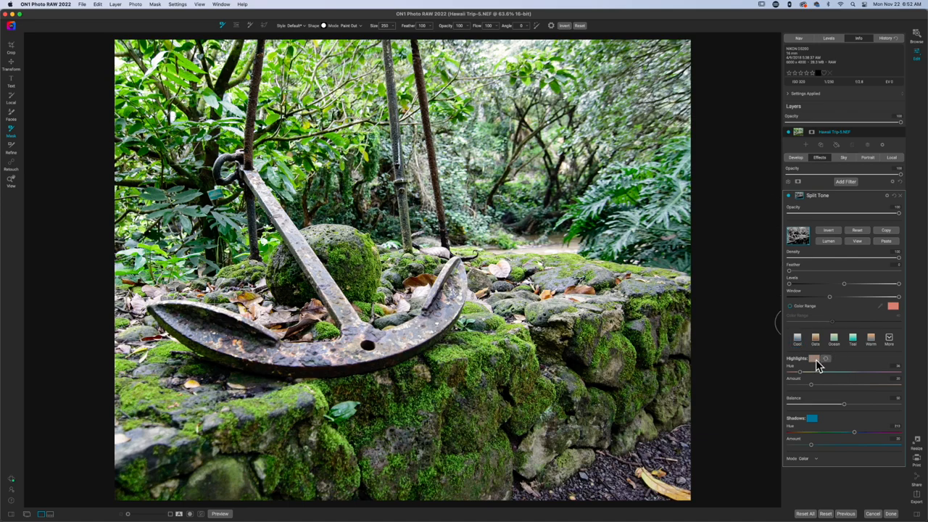
Tint the Split Tone highlights a bright yellow
left_click(816, 359)
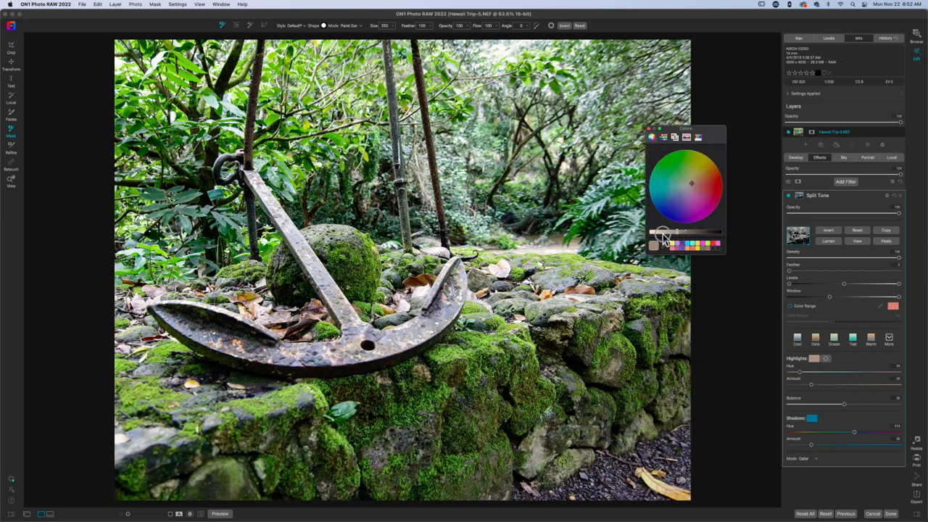
left_click(700, 177)
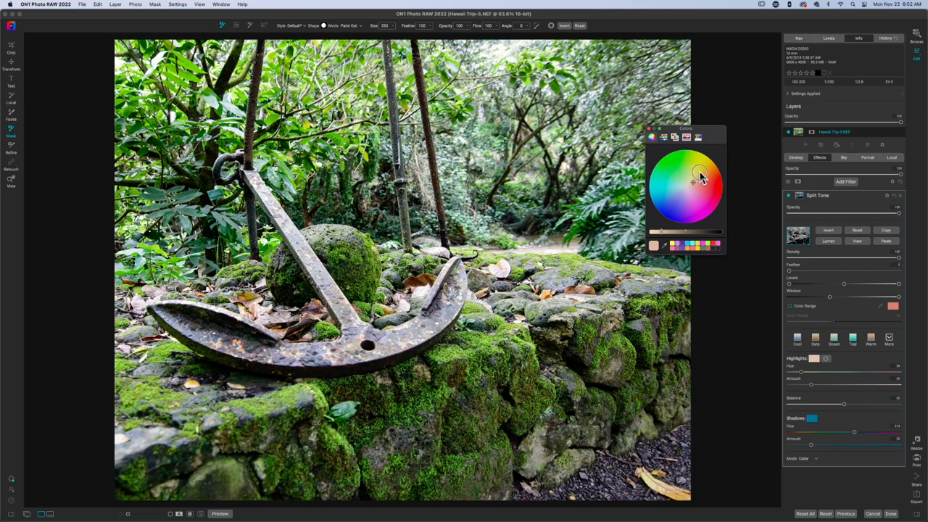
left_click(711, 172)
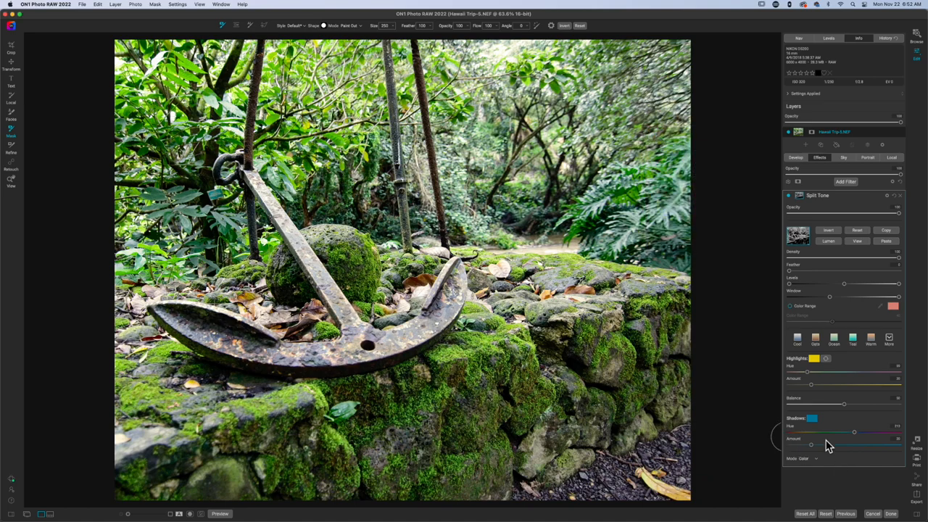
Tint the shadows red and set Shadows Amount just below maximum
left_click(817, 417)
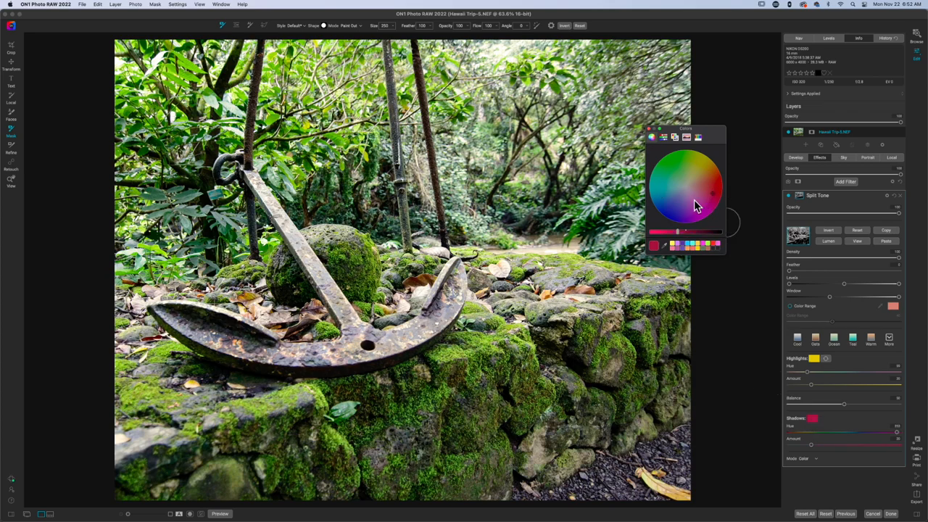
left_click(712, 193)
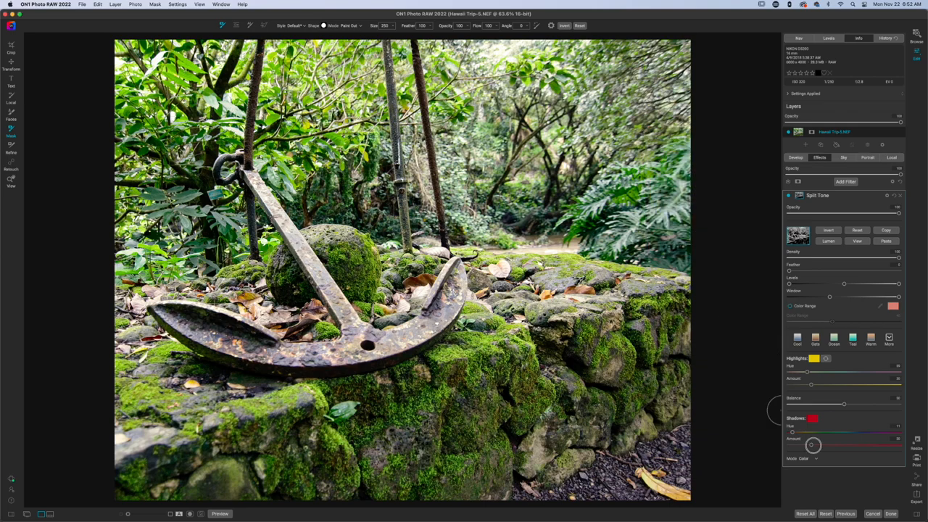
left_click_drag(813, 446, 896, 445)
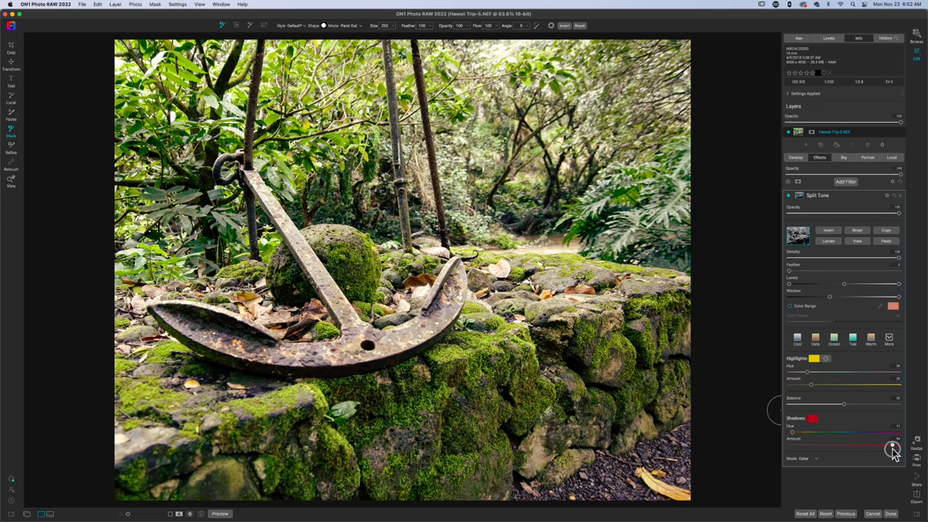
left_click_drag(894, 449, 879, 448)
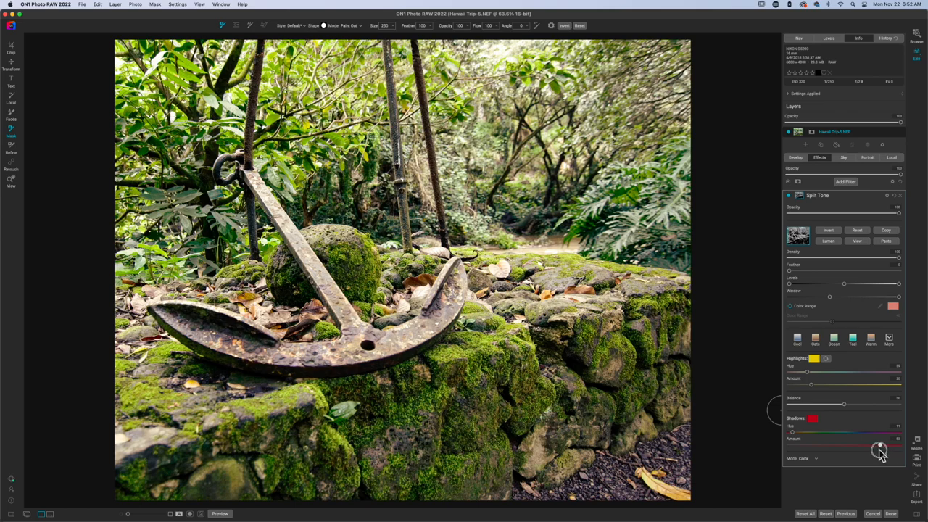
left_click_drag(880, 448, 876, 445)
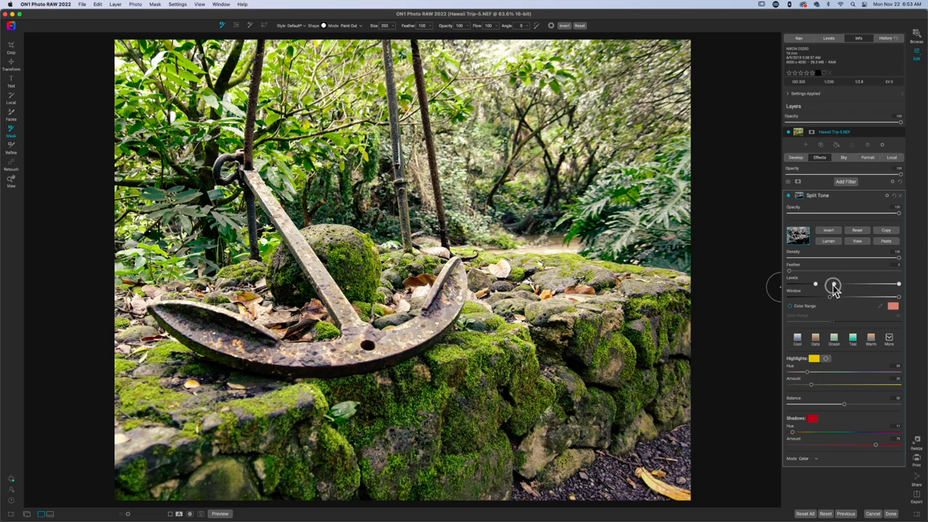
Shift the Split Tone mask Levels midpoint to boost mask contrast
left_click_drag(834, 284, 874, 283)
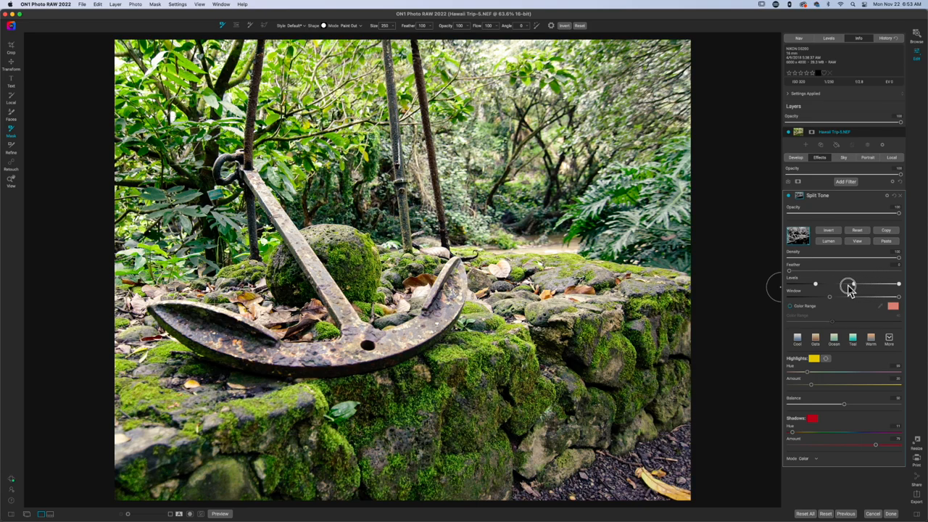
left_click_drag(850, 283, 831, 283)
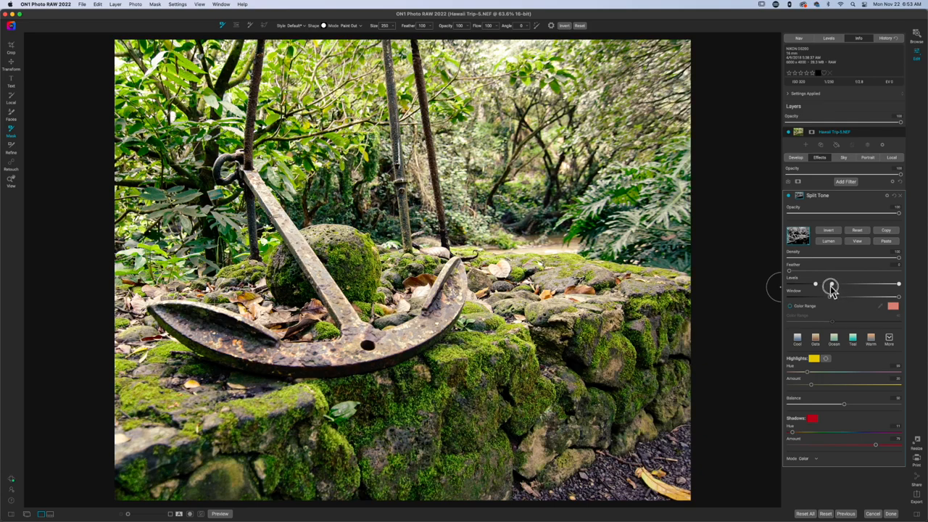
left_click_drag(832, 284, 827, 283)
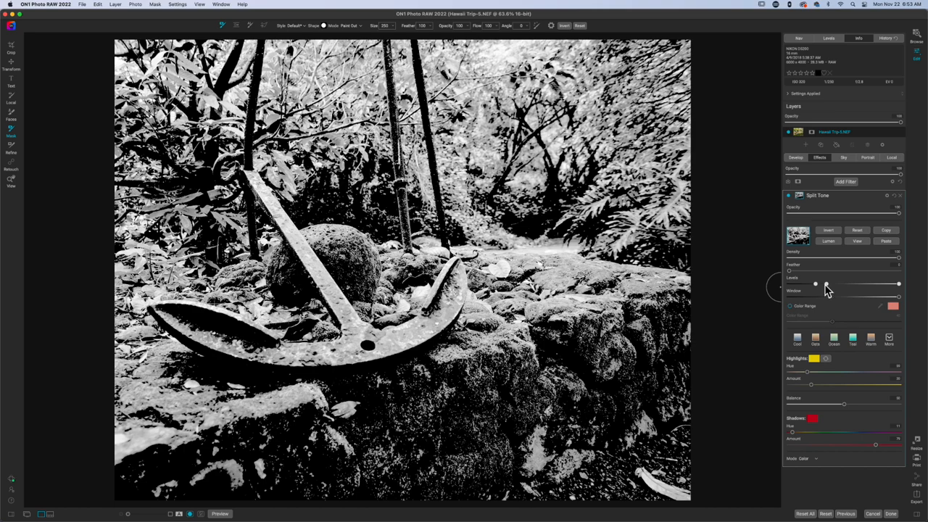
mouse_move(835, 292)
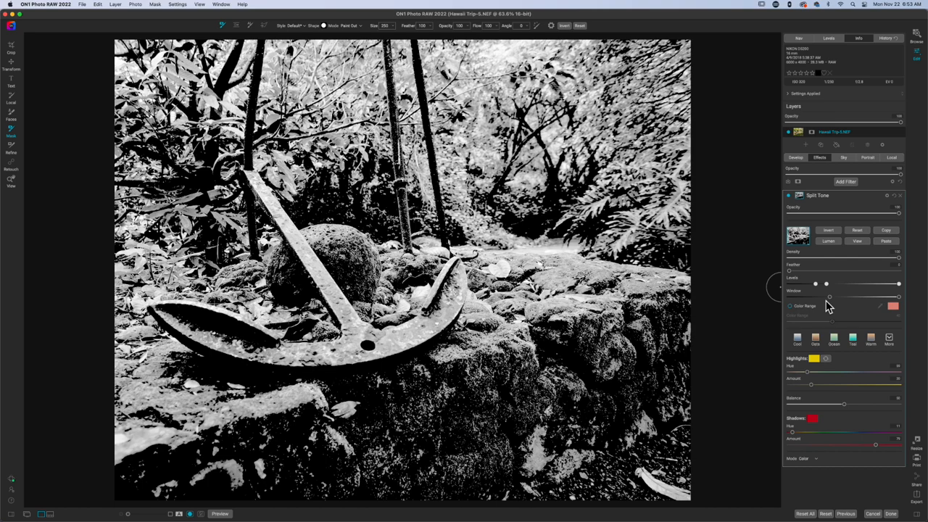
mouse_move(801, 294)
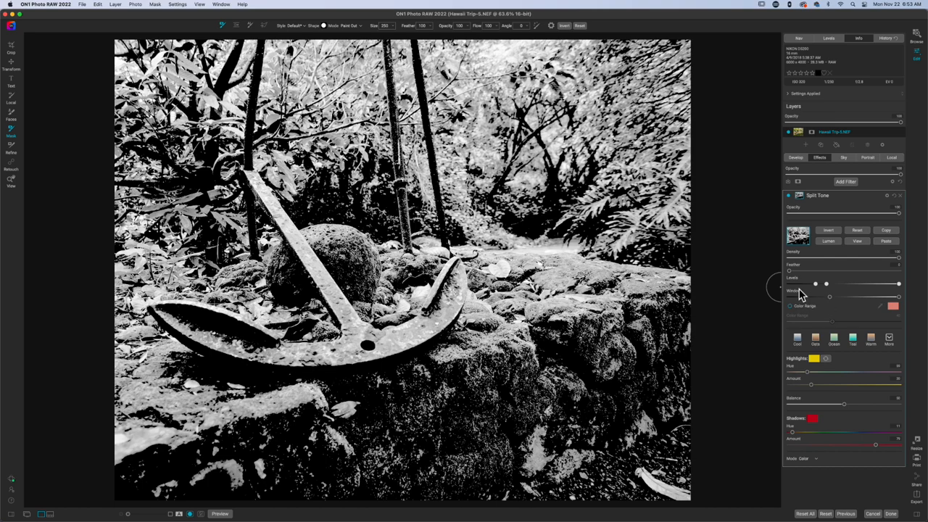
mouse_move(802, 296)
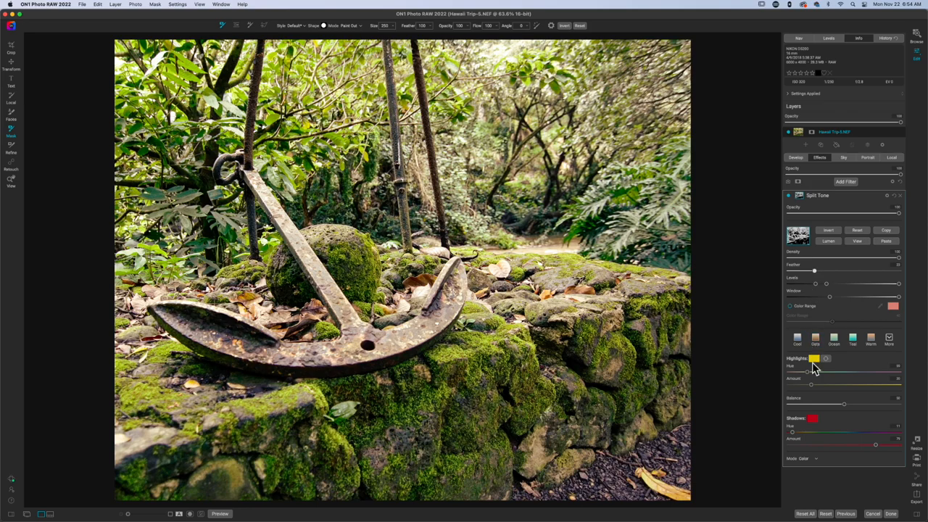
Try a teal highlight tint with a stronger Amount, then apply the Warm preset
left_click(813, 359)
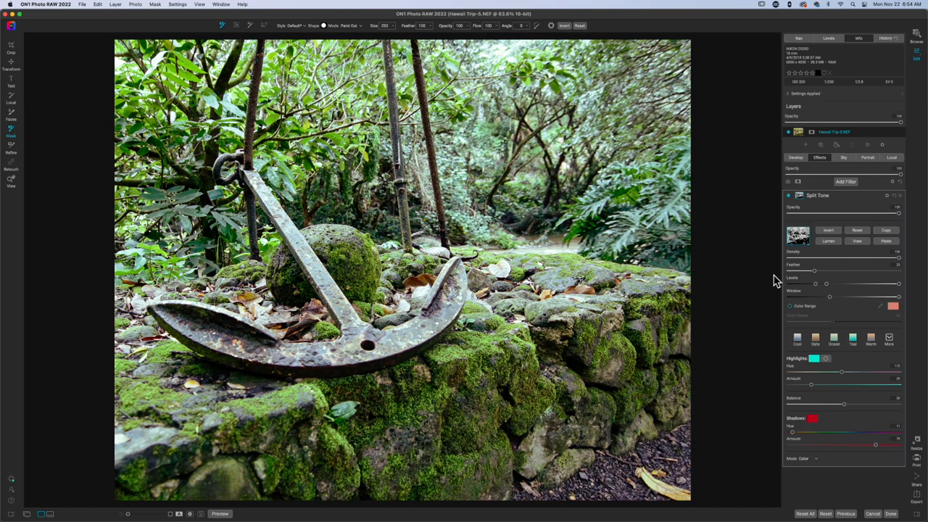
left_click_drag(812, 385, 832, 385)
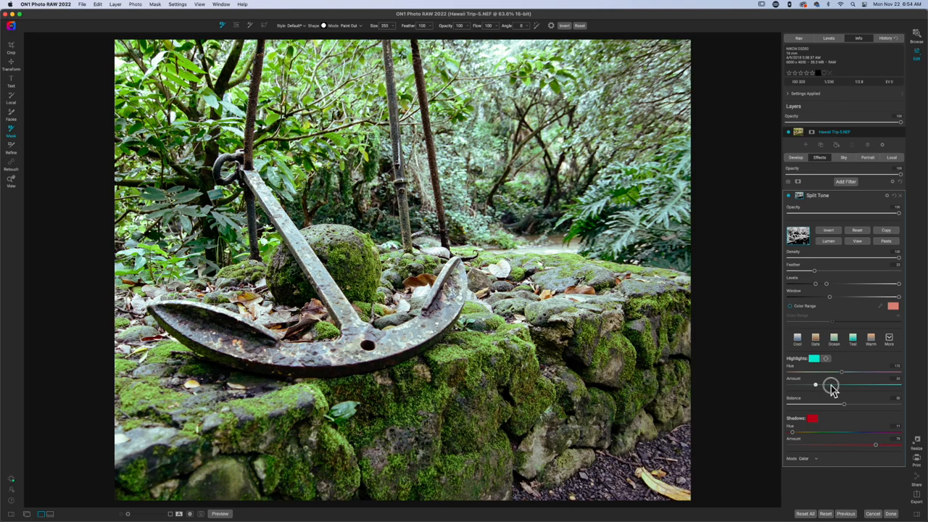
left_click_drag(815, 385, 840, 377)
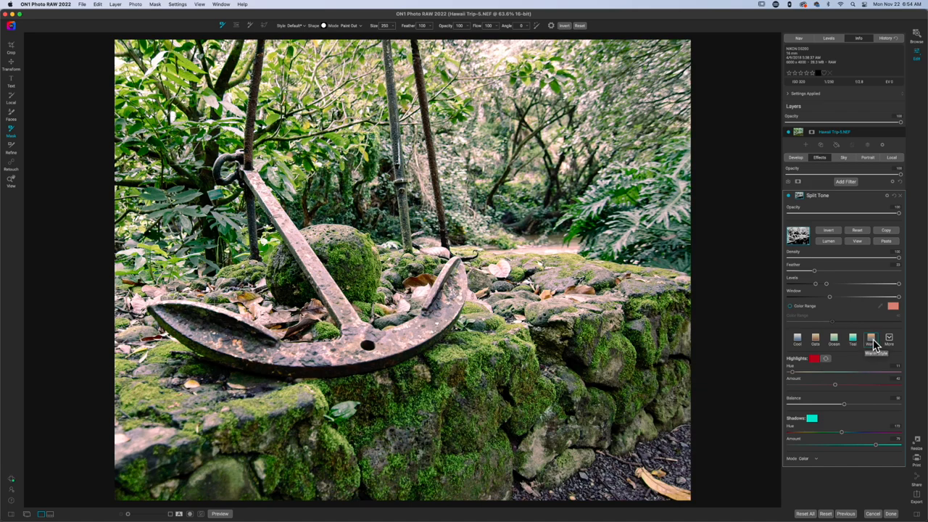
left_click(871, 355)
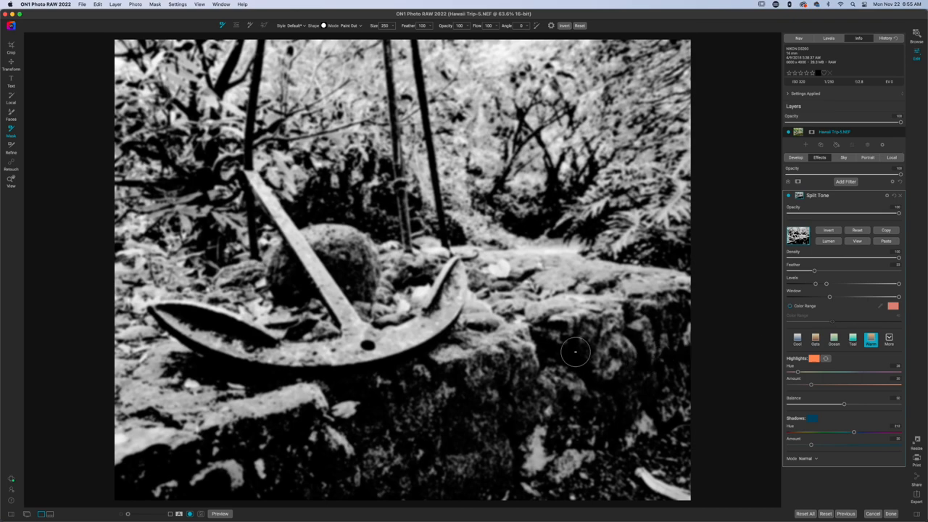
mouse_move(436, 406)
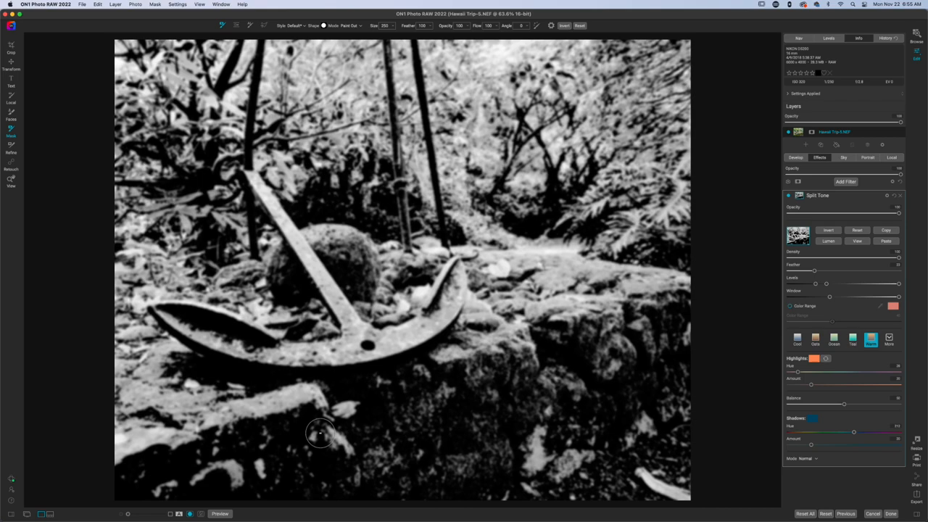
mouse_move(319, 441)
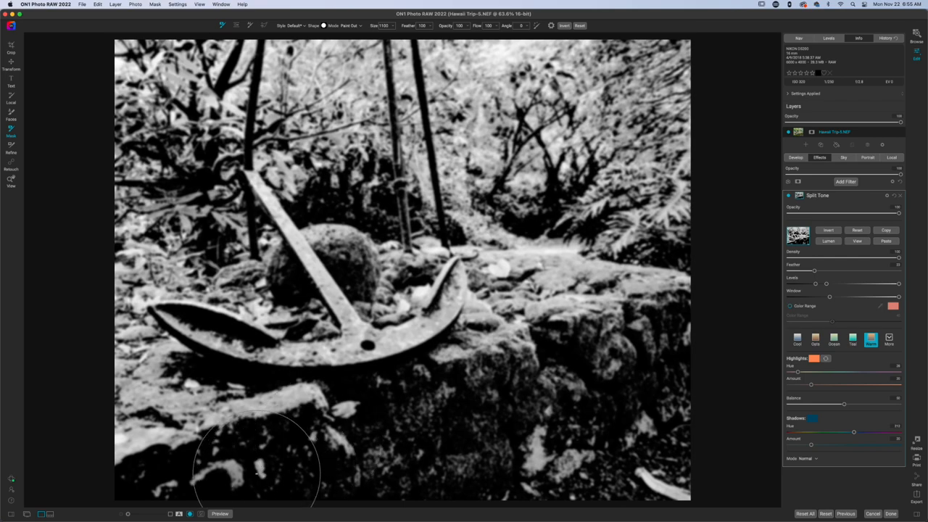
mouse_move(222, 466)
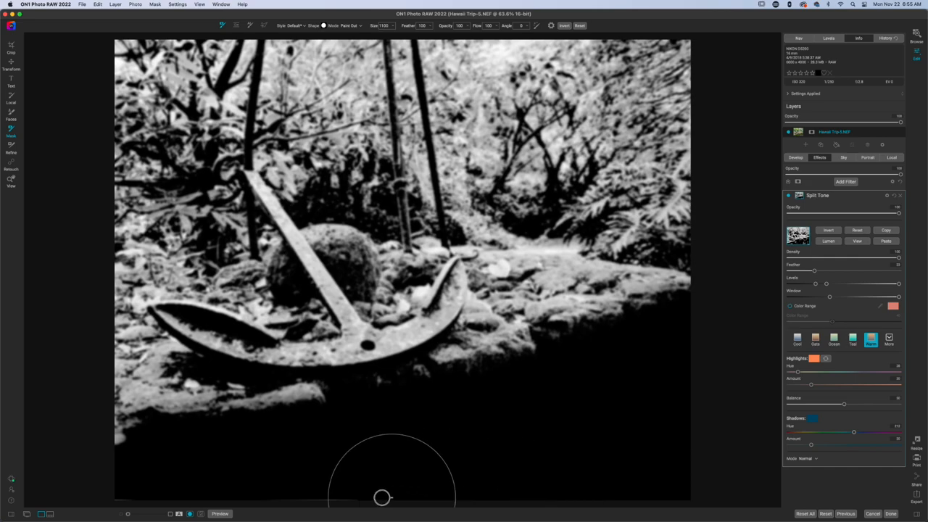
mouse_move(728, 370)
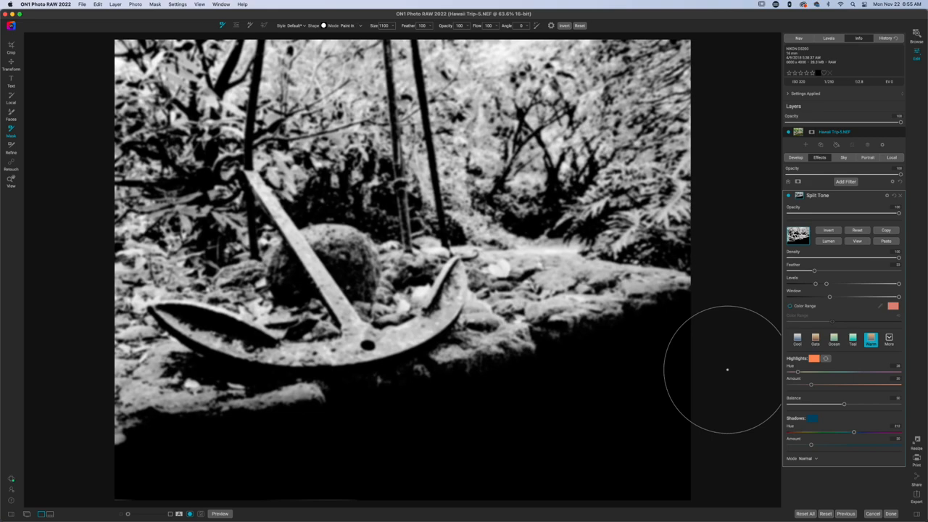
mouse_move(438, 333)
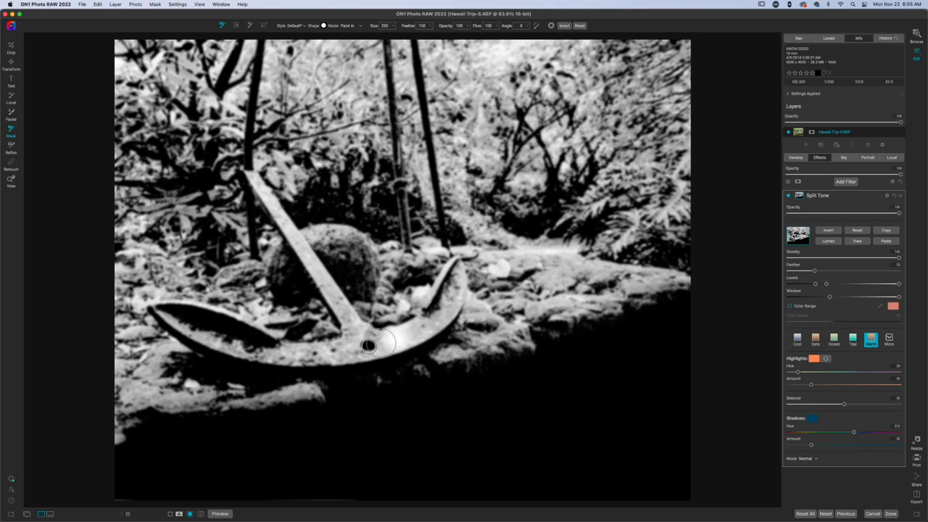
Paint the anchor's crown, left arm, fluke tip and right arm's inner edge into the mask
left_click_drag(370, 345, 221, 352)
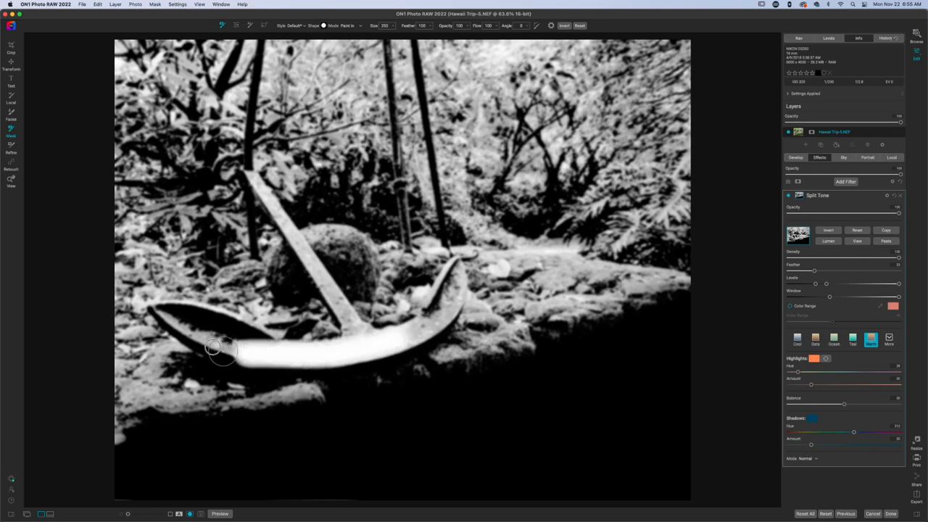
left_click_drag(225, 352, 160, 316)
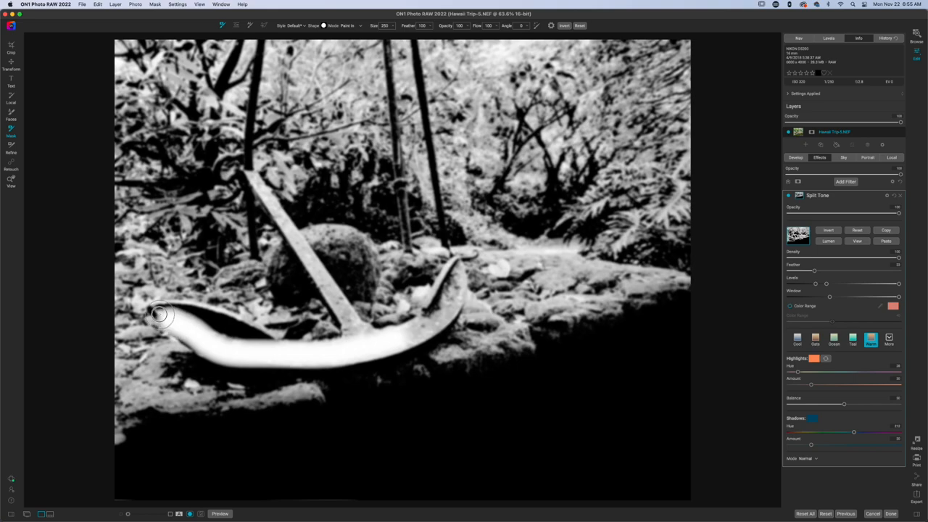
left_click_drag(160, 314, 229, 334)
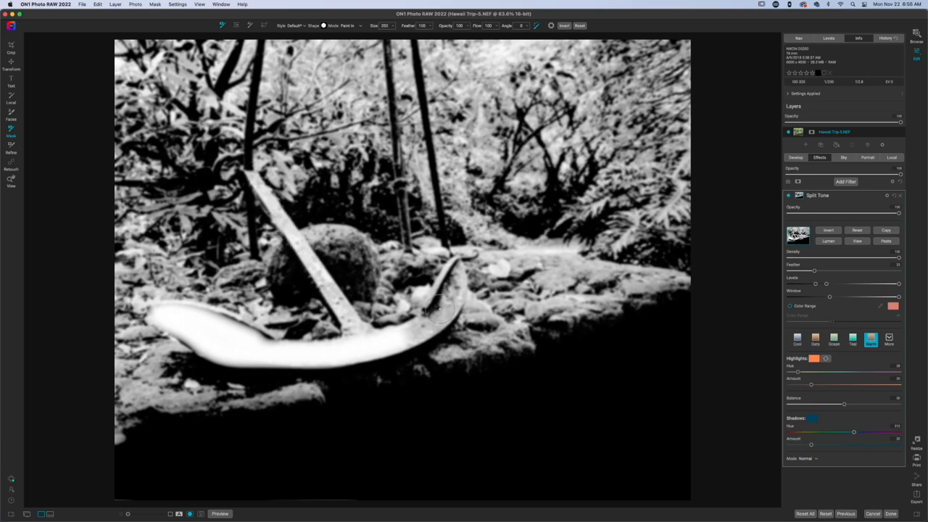
mouse_move(459, 291)
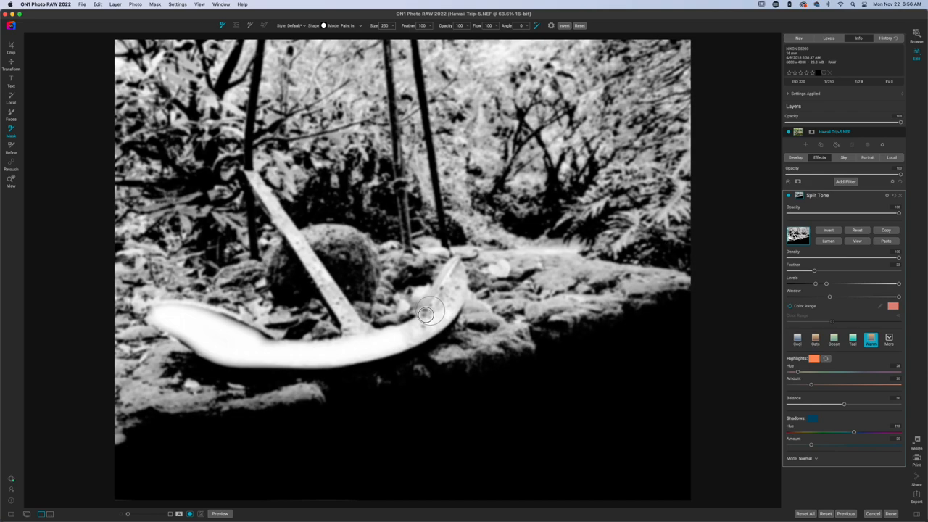
left_click_drag(426, 313, 364, 346)
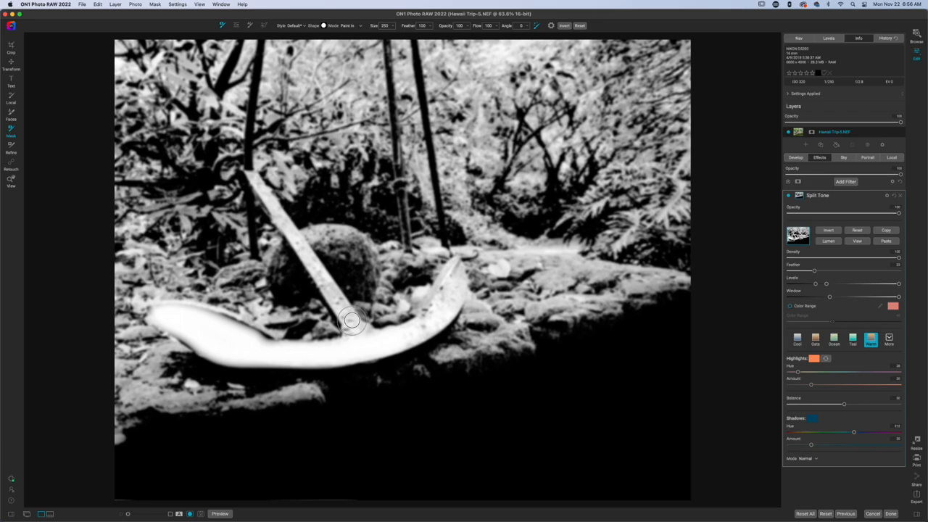
mouse_move(393, 344)
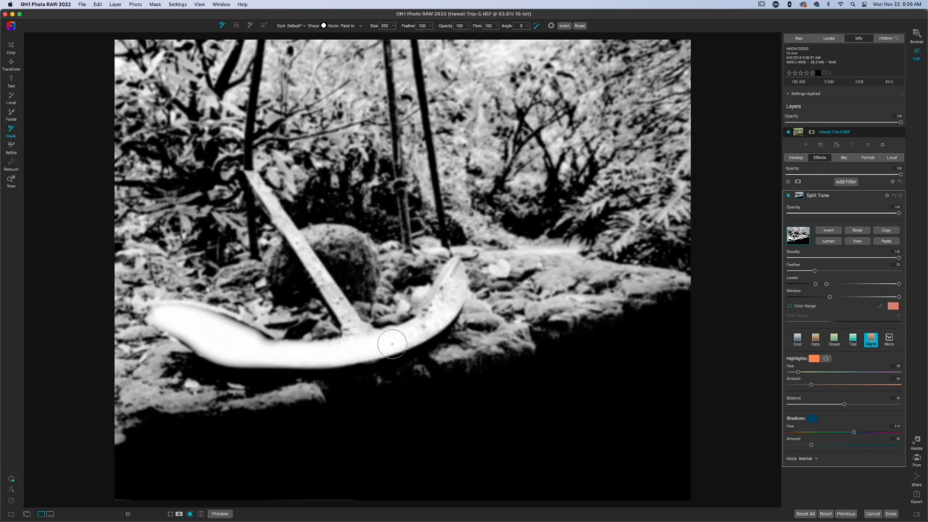